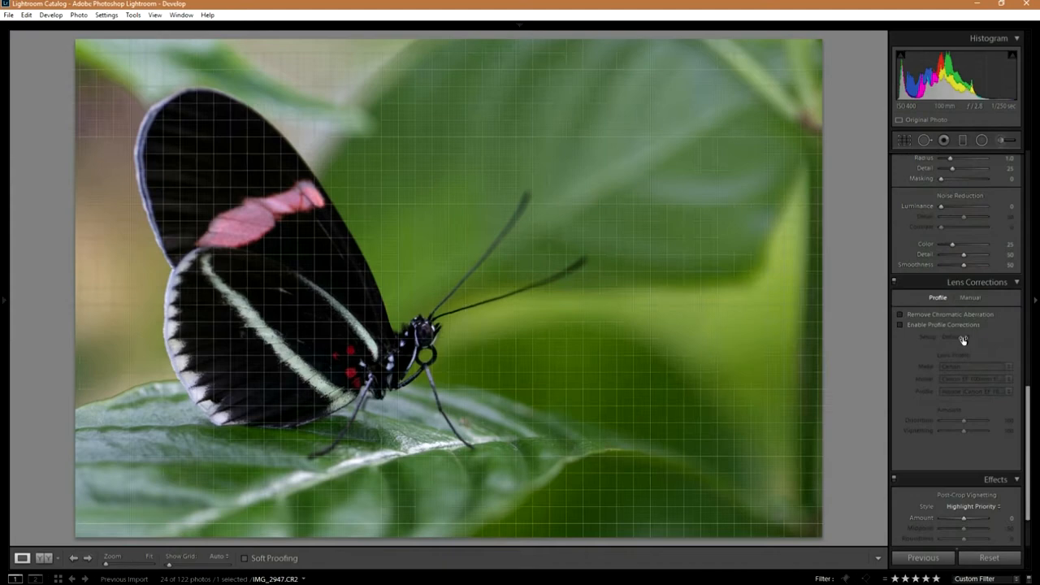
Enable lens profile corrections for the butterfly photo in Lens Corrections.
click(975, 379)
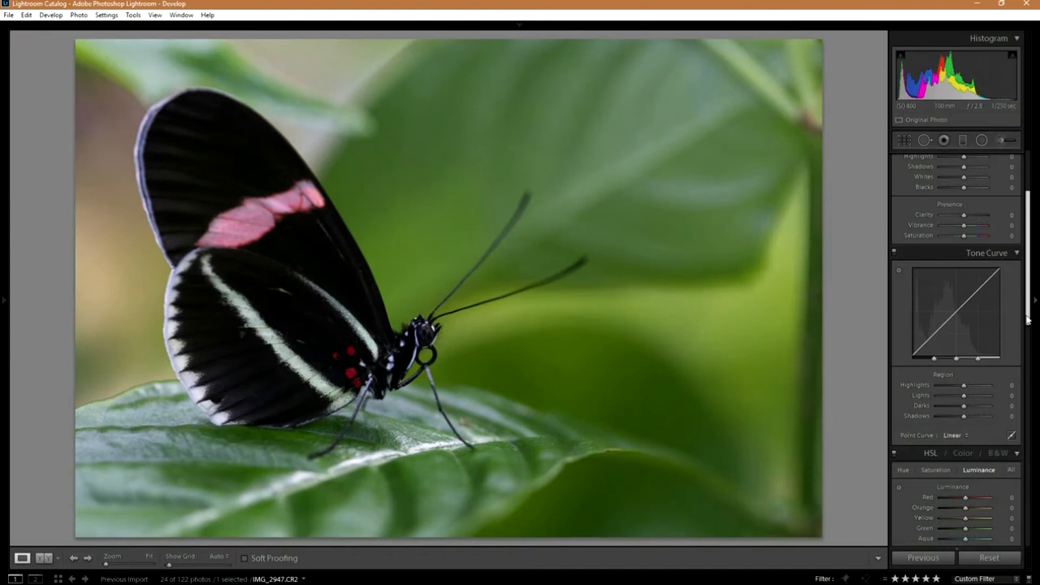
In the Basic panel, set Shadows to +62, Whites to +26 and Blacks to -19.
click(1003, 159)
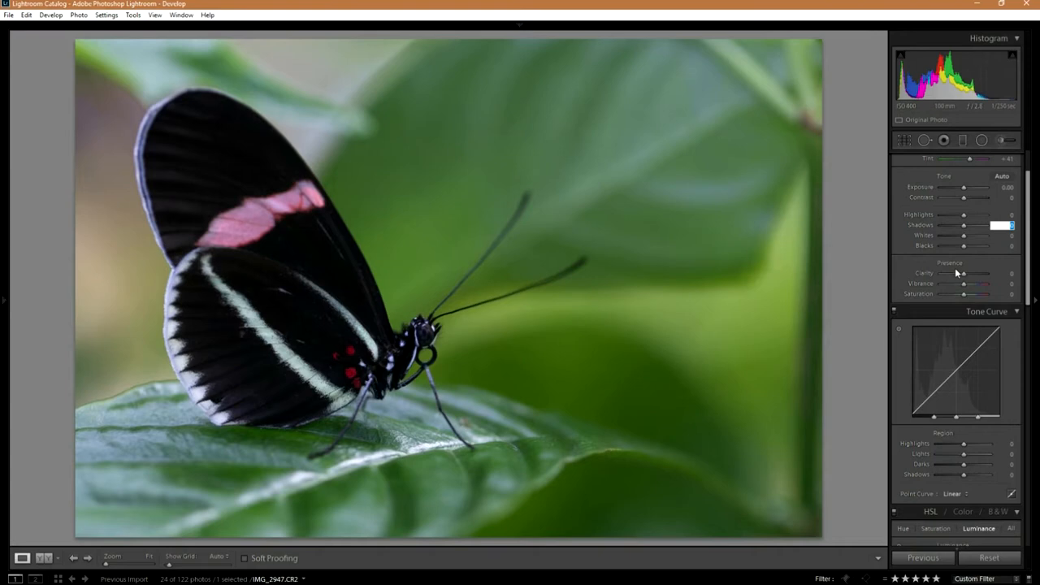
drag(975, 225, 987, 225)
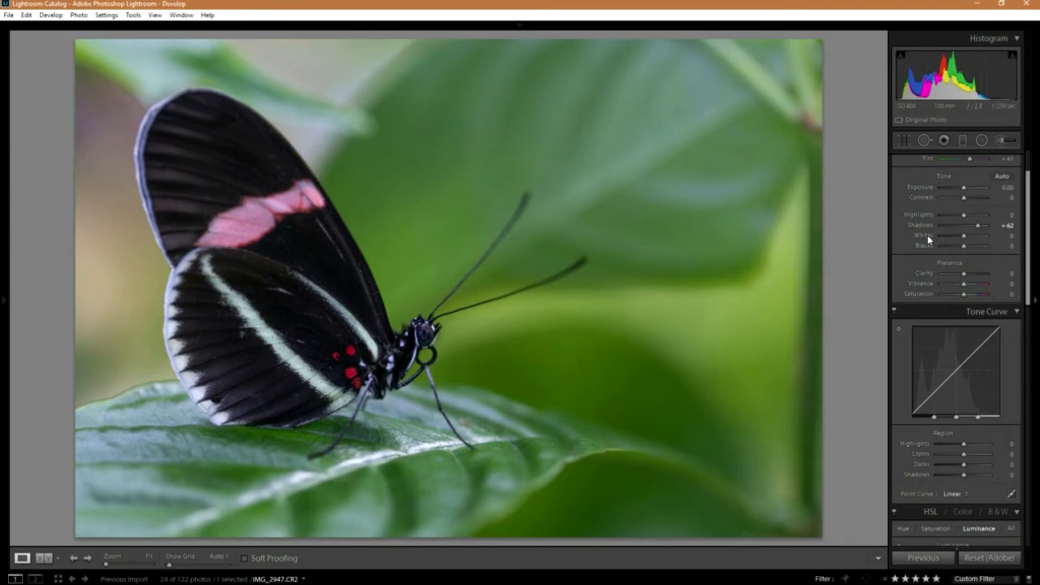
drag(963, 246, 979, 245)
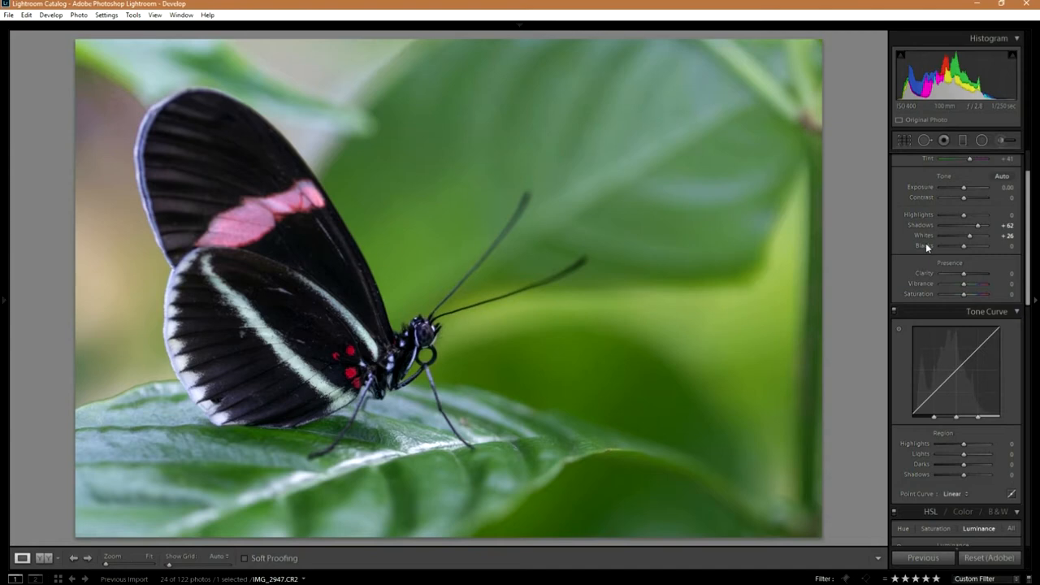
drag(979, 246, 959, 245)
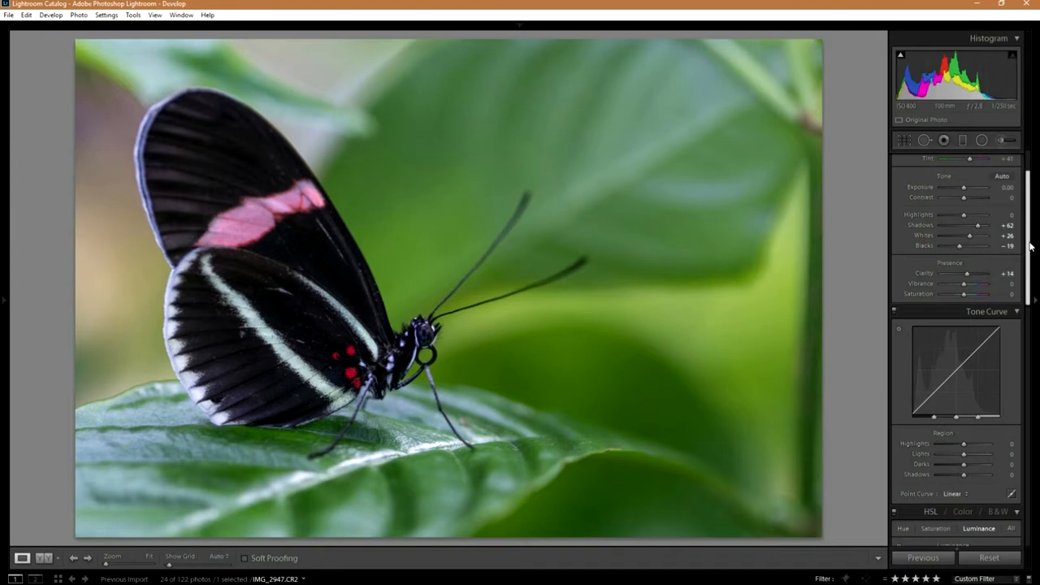
In HSL Luminance, raise Red to +58 and fine-tune another colour's luminance.
scroll(down, 3)
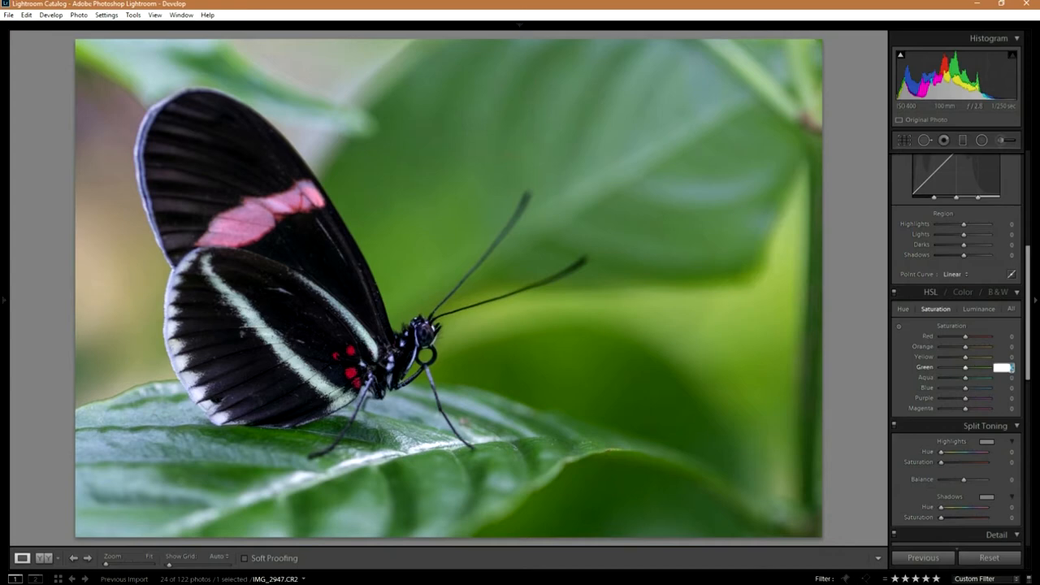
click(979, 309)
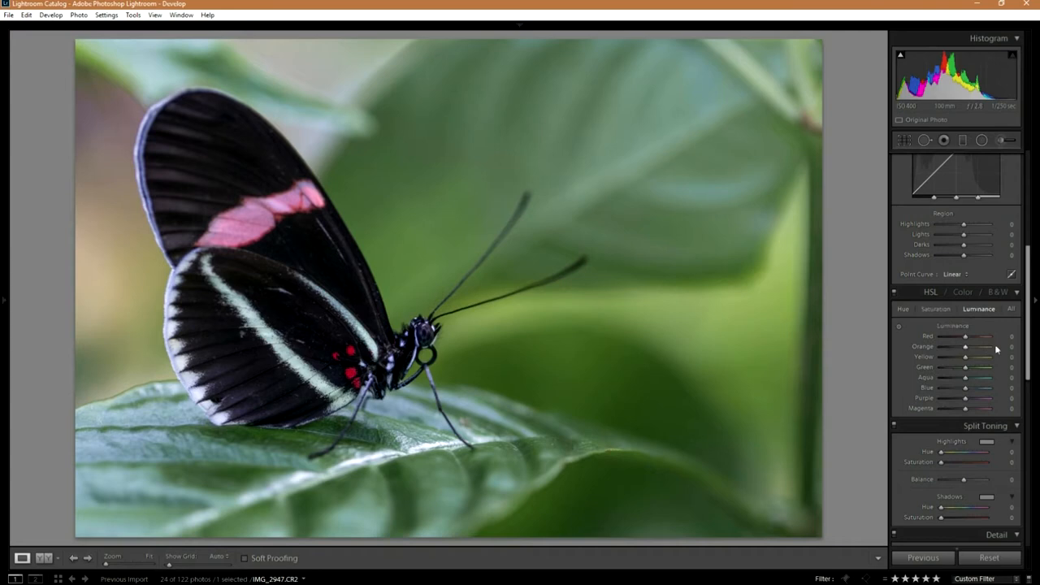
drag(963, 336, 987, 336)
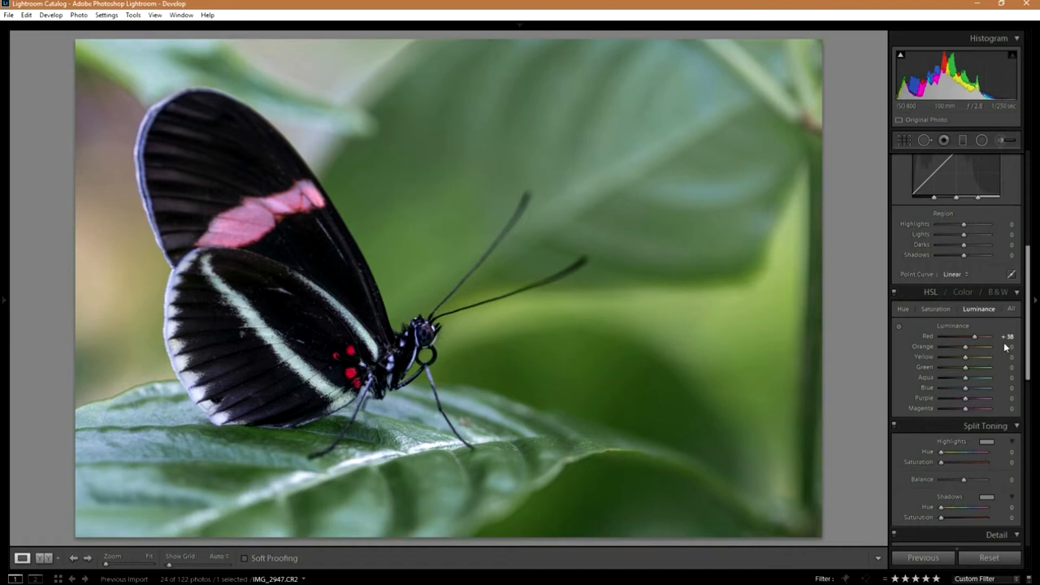
drag(986, 346, 998, 346)
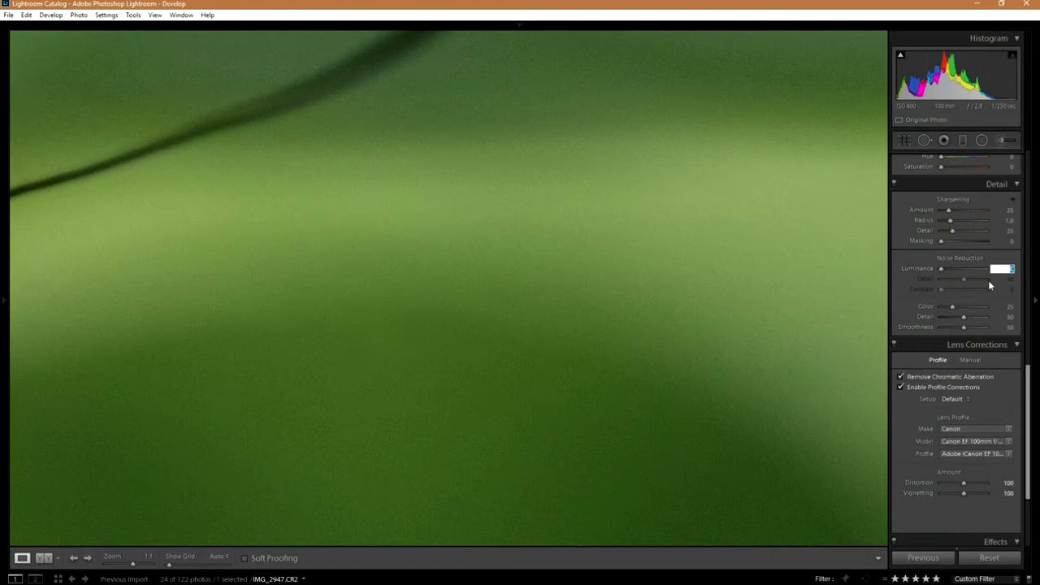
Increase luminance noise reduction and adjust where the post-crop vignette falloff begins.
drag(943, 268, 959, 268)
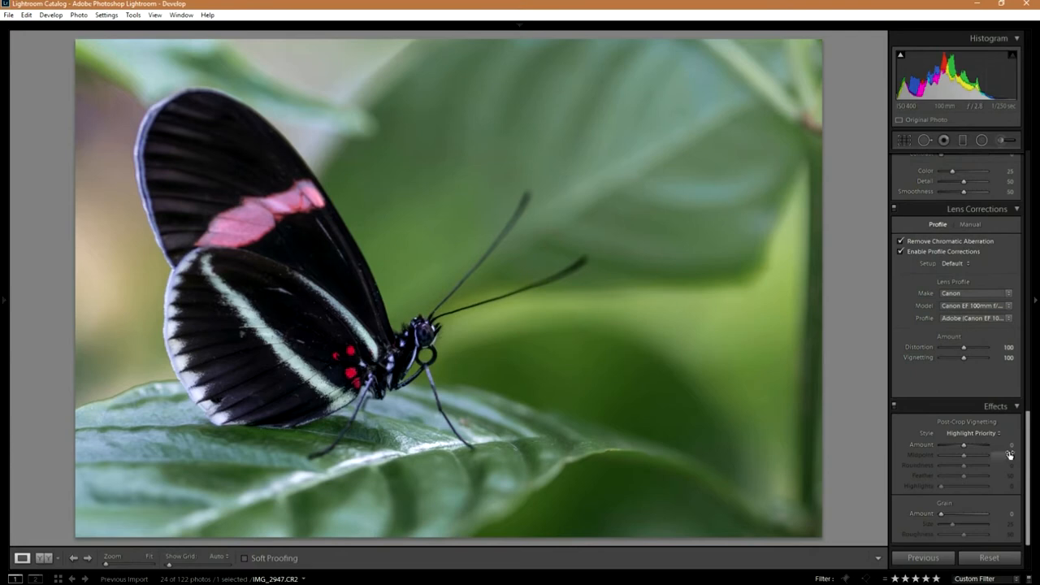
drag(983, 444, 960, 444)
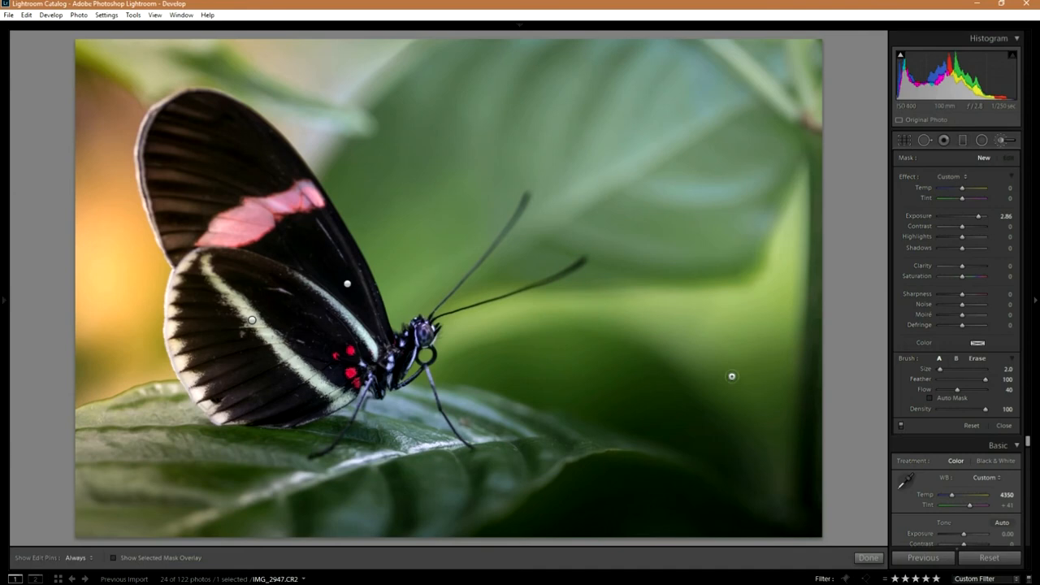
Paint a brightening brush adjustment over the wing and reduce its exposure to 0.86.
drag(980, 216, 967, 215)
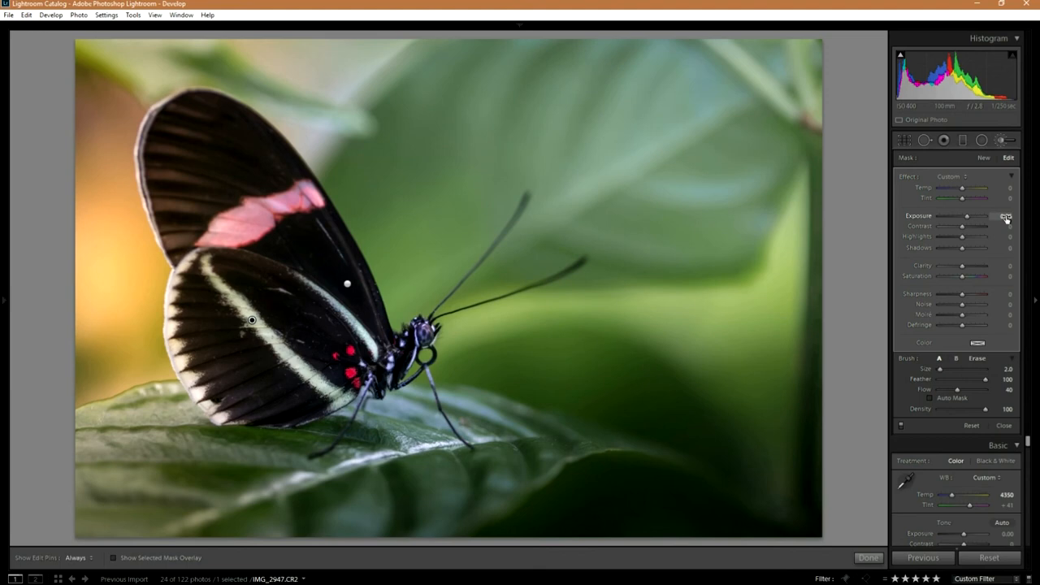
drag(965, 216, 969, 216)
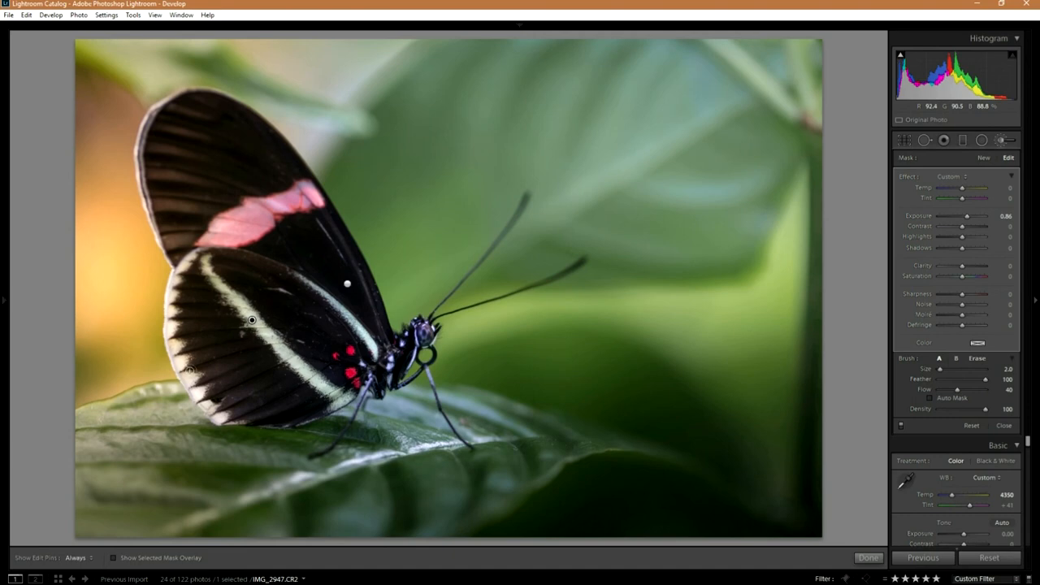